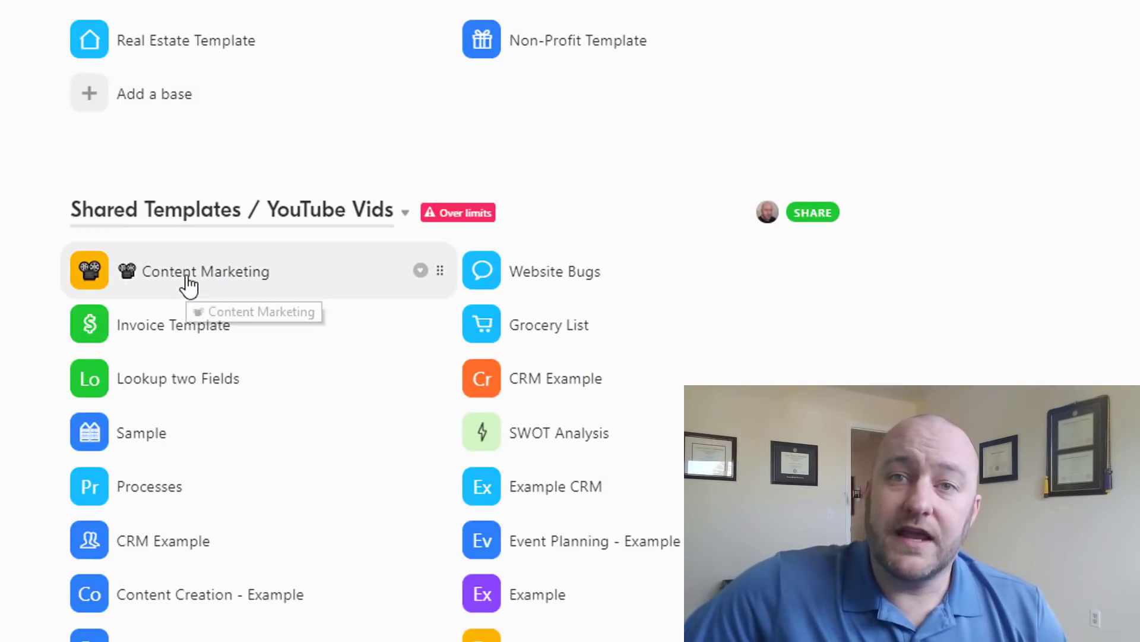
mouse_move(435, 336)
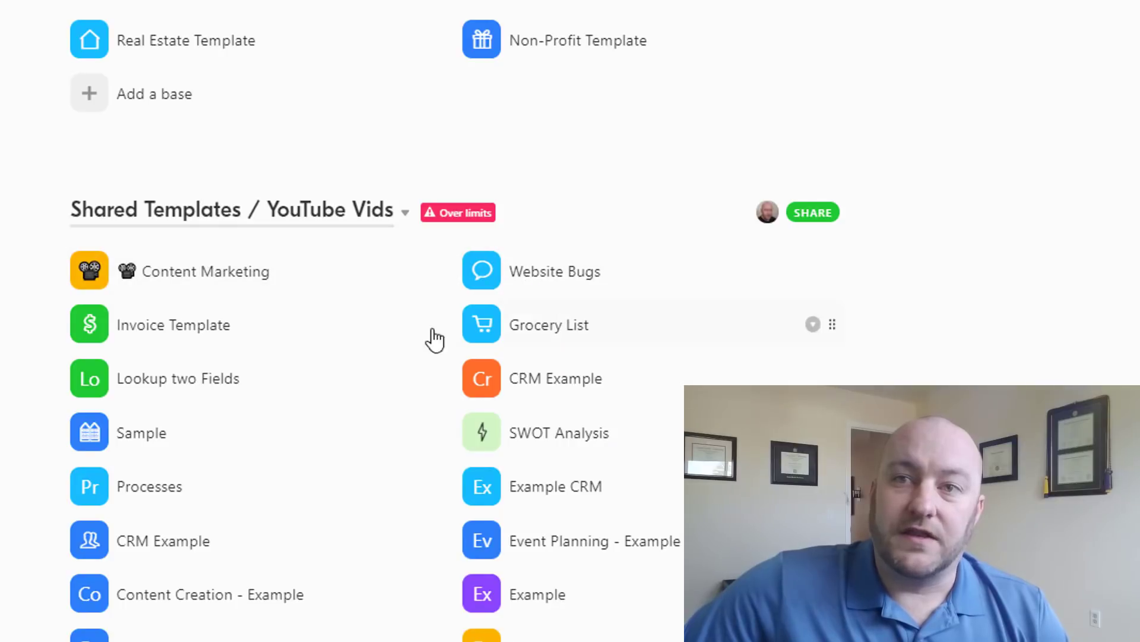
mouse_move(233, 343)
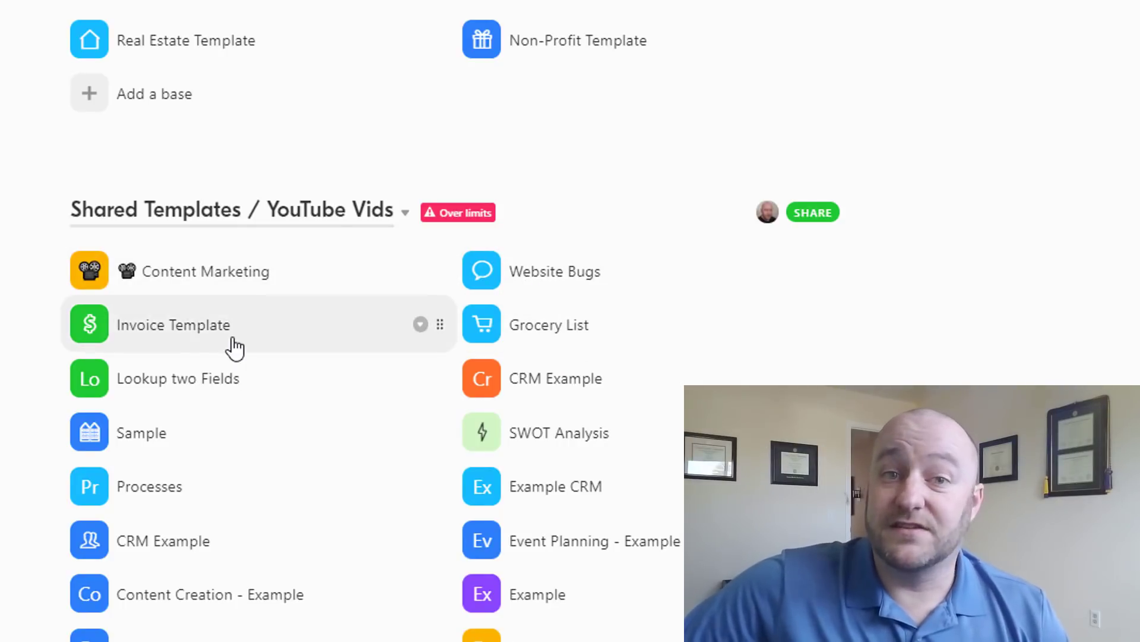
mouse_move(223, 291)
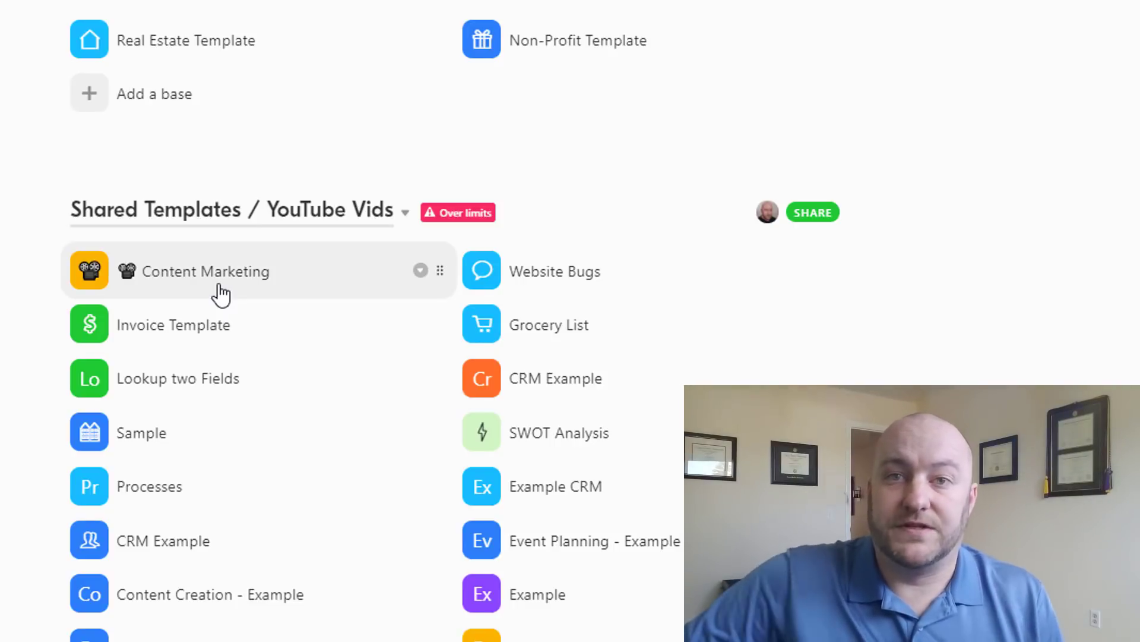
- Open the Content Marketing base from the Shared Templates / YouTube Vids workspace
click(205, 270)
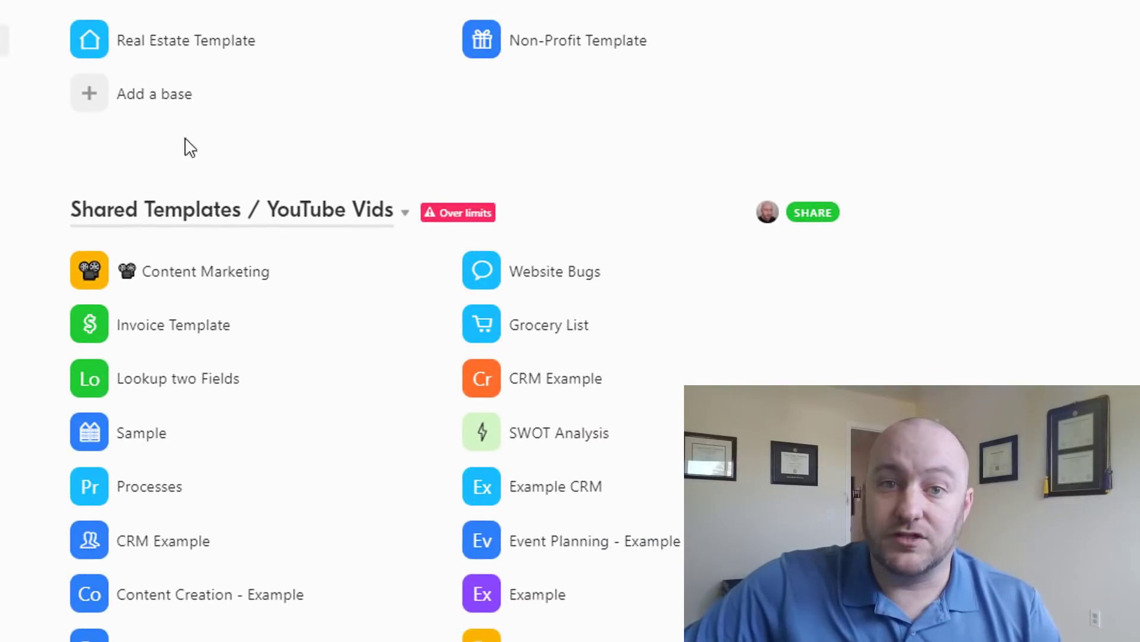
mouse_move(188, 284)
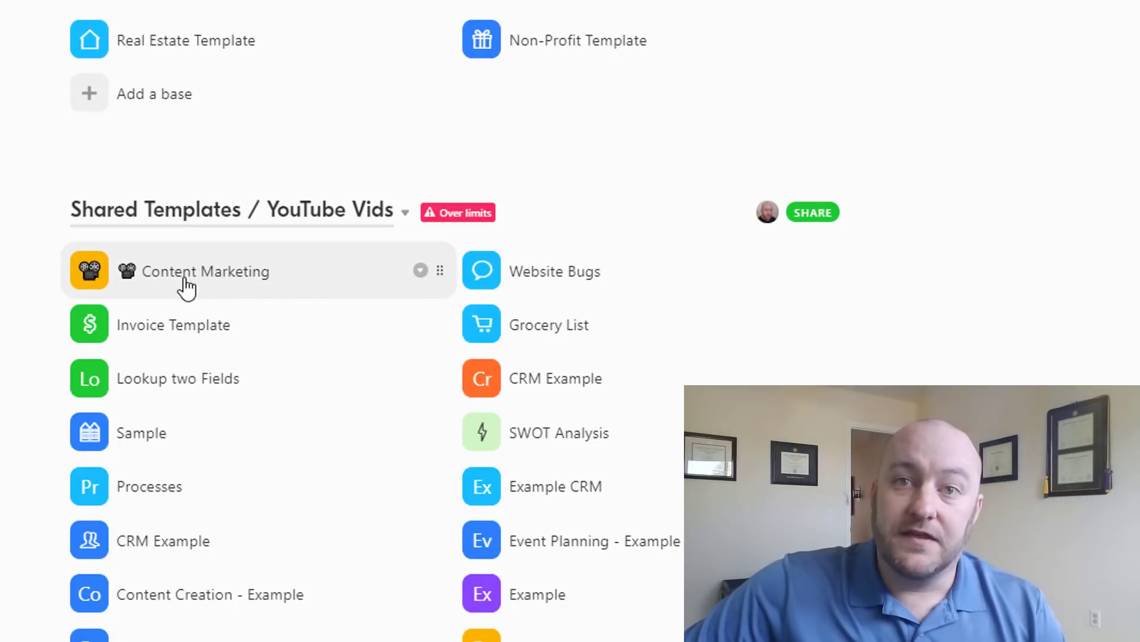
mouse_move(607, 291)
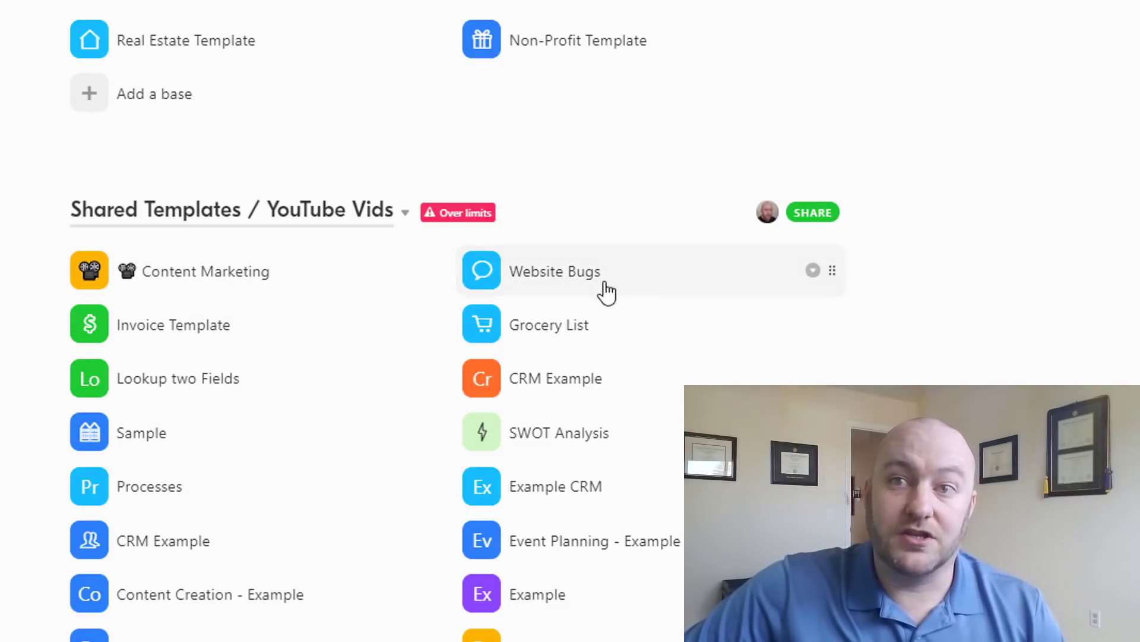
mouse_move(582, 271)
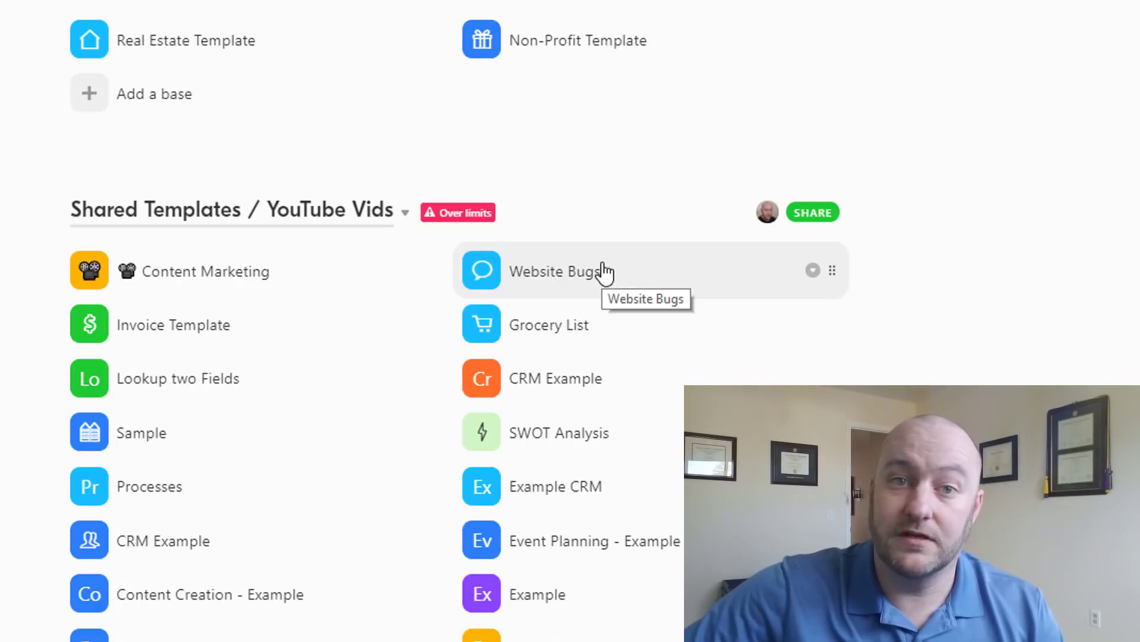
mouse_move(404, 312)
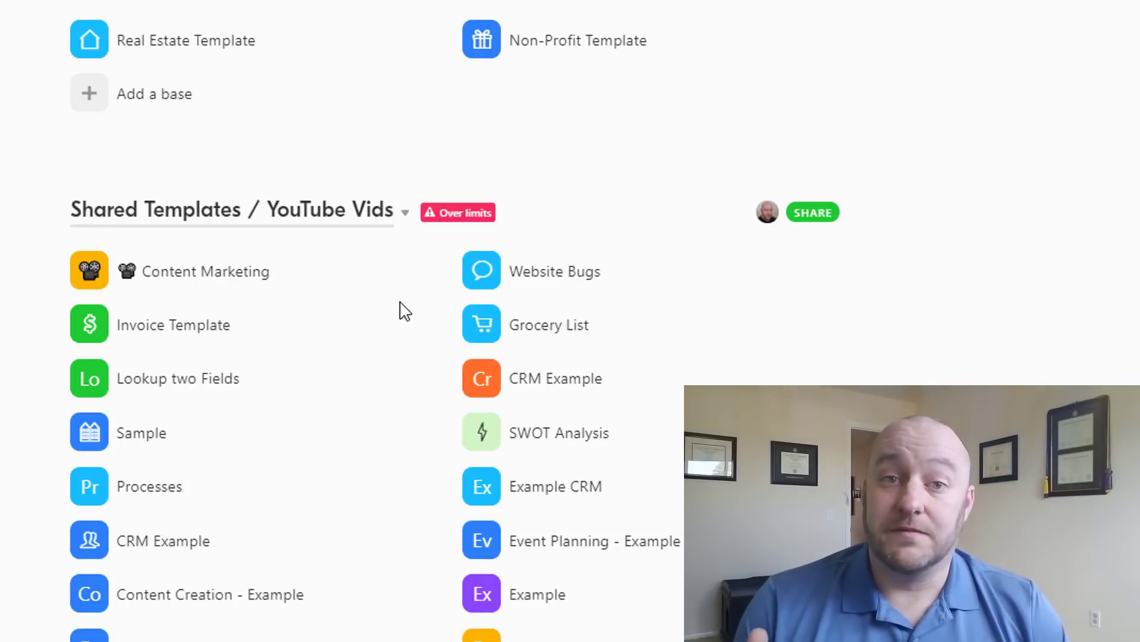
click(205, 271)
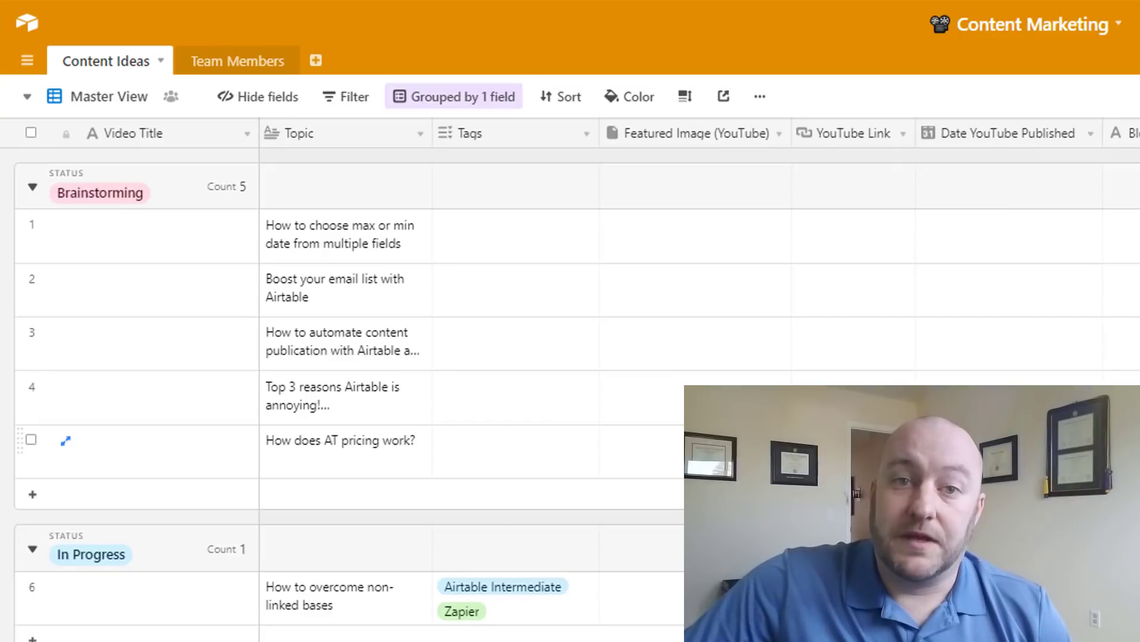
- Bring up the Share dialog listing base and workspace collaborators
scroll(right, 3)
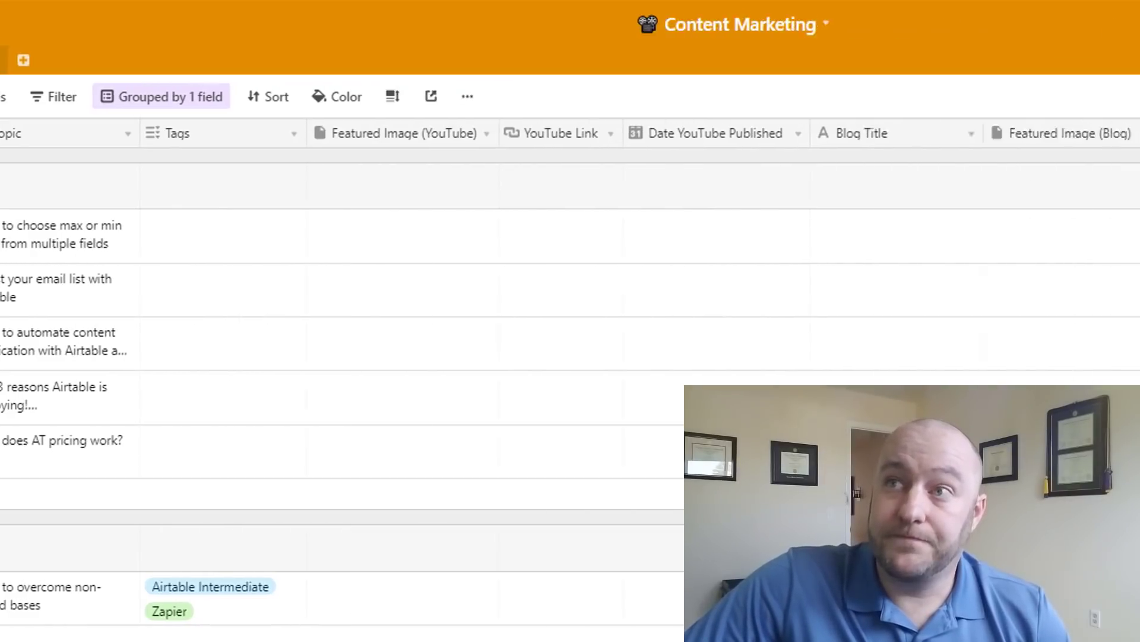
scroll(right, 3)
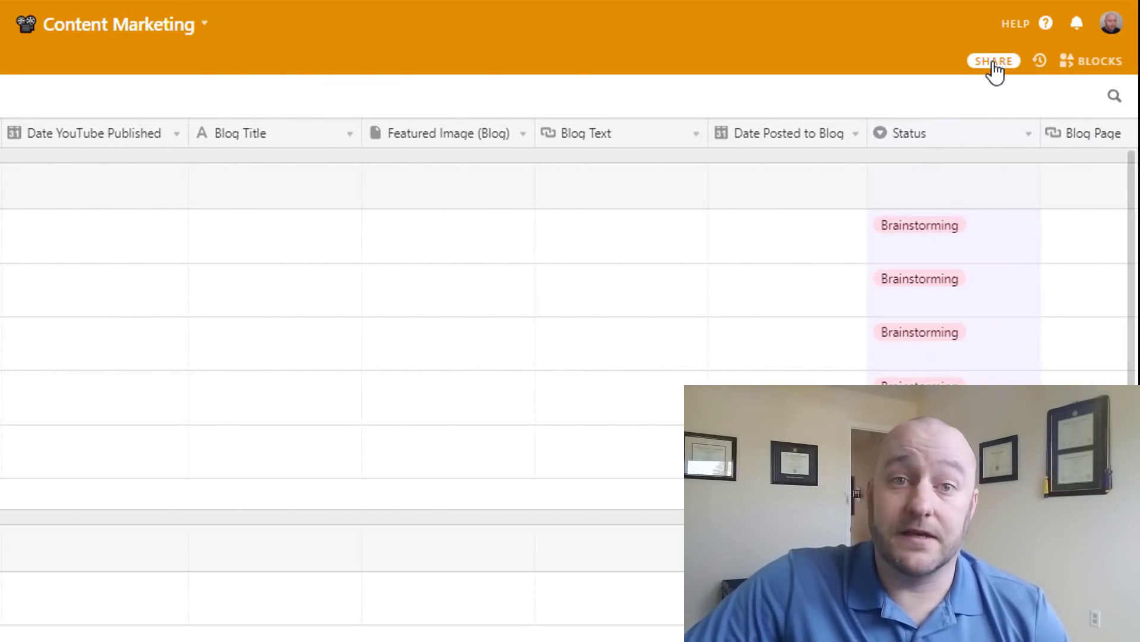
click(994, 60)
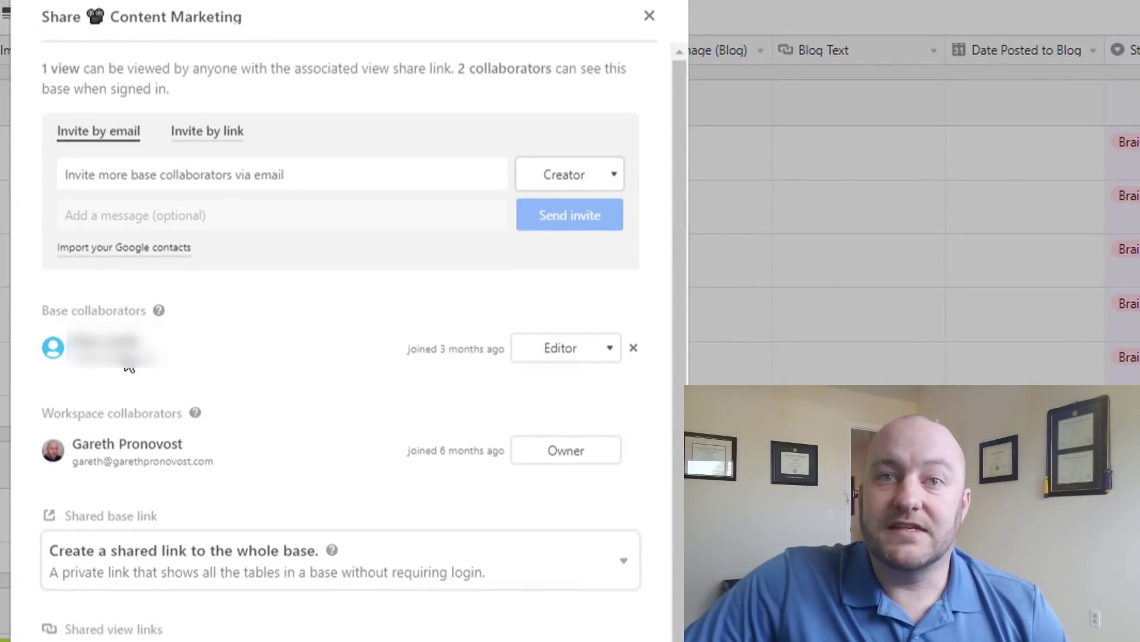
mouse_move(552, 364)
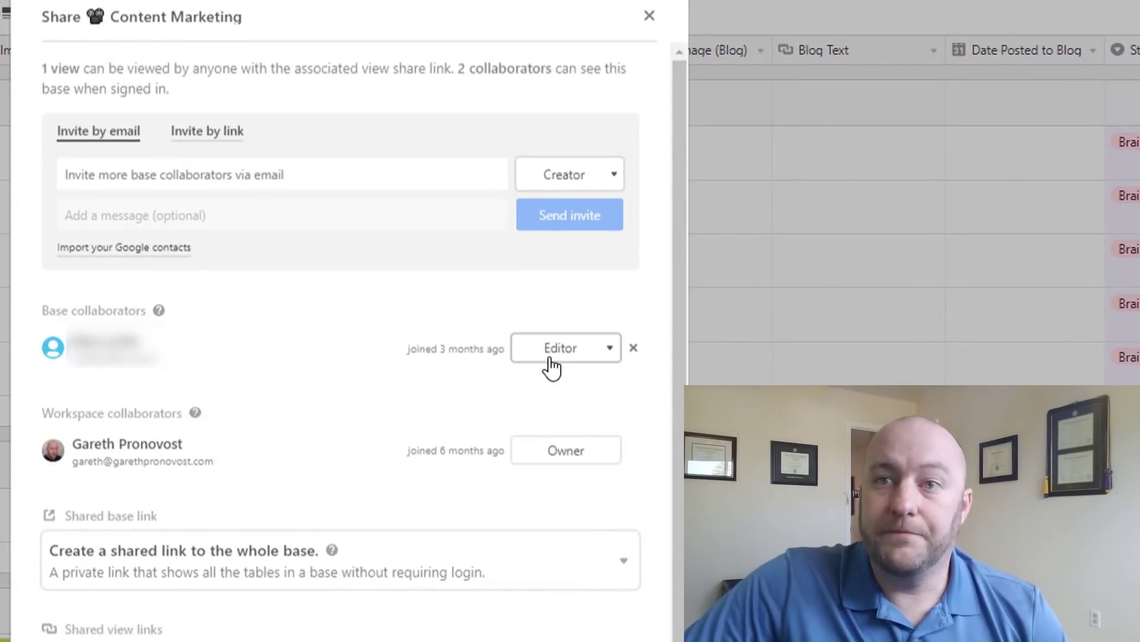
mouse_move(578, 361)
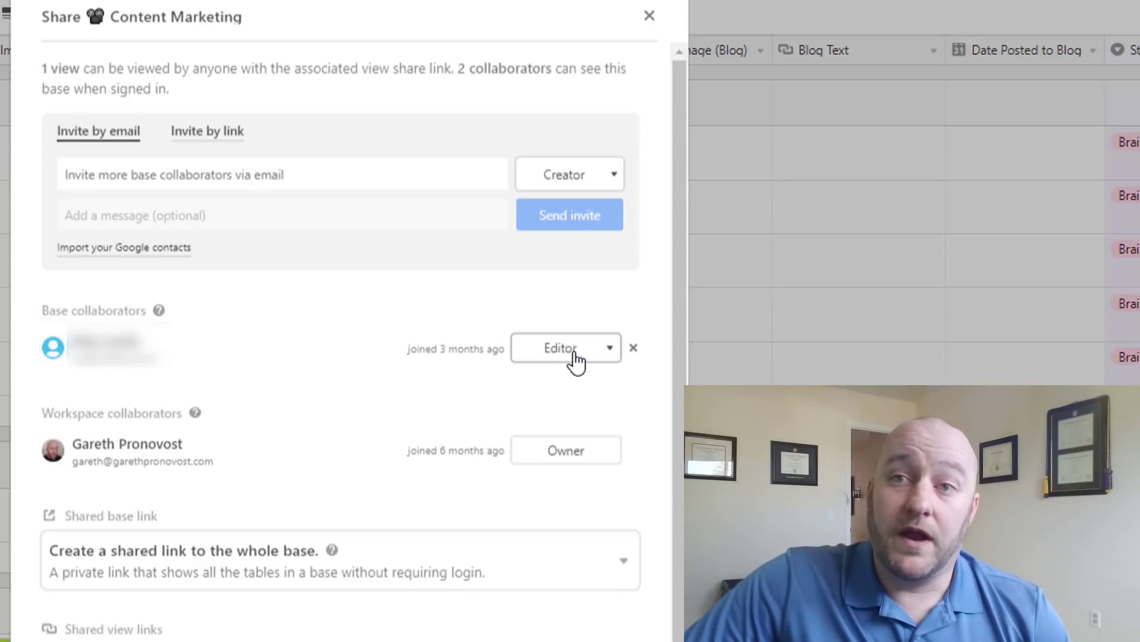
mouse_move(129, 460)
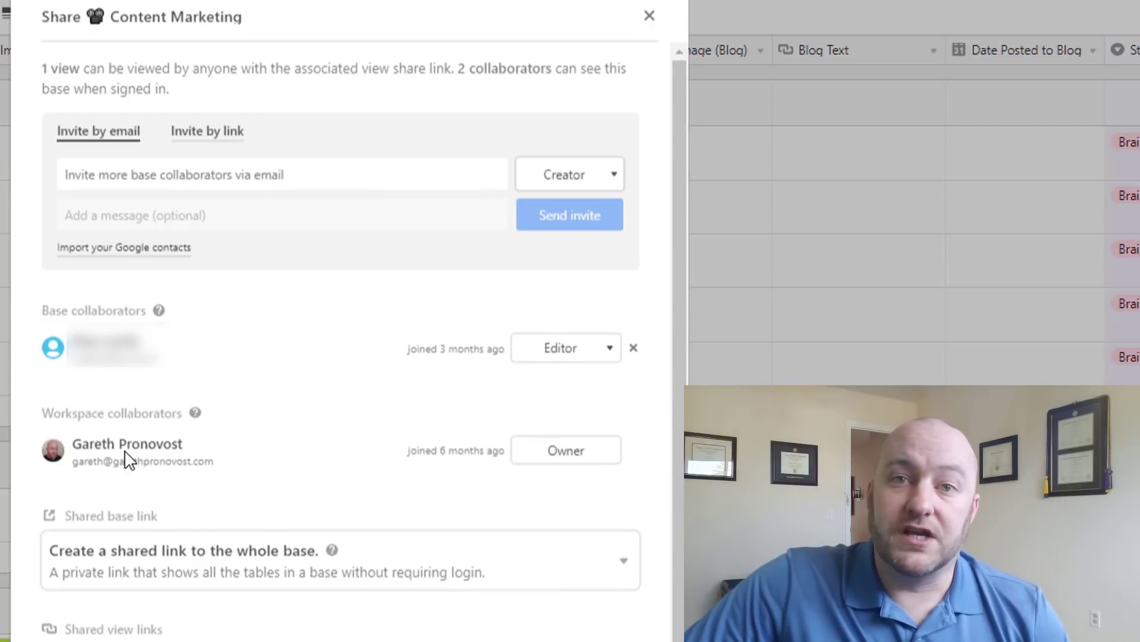
mouse_move(565, 449)
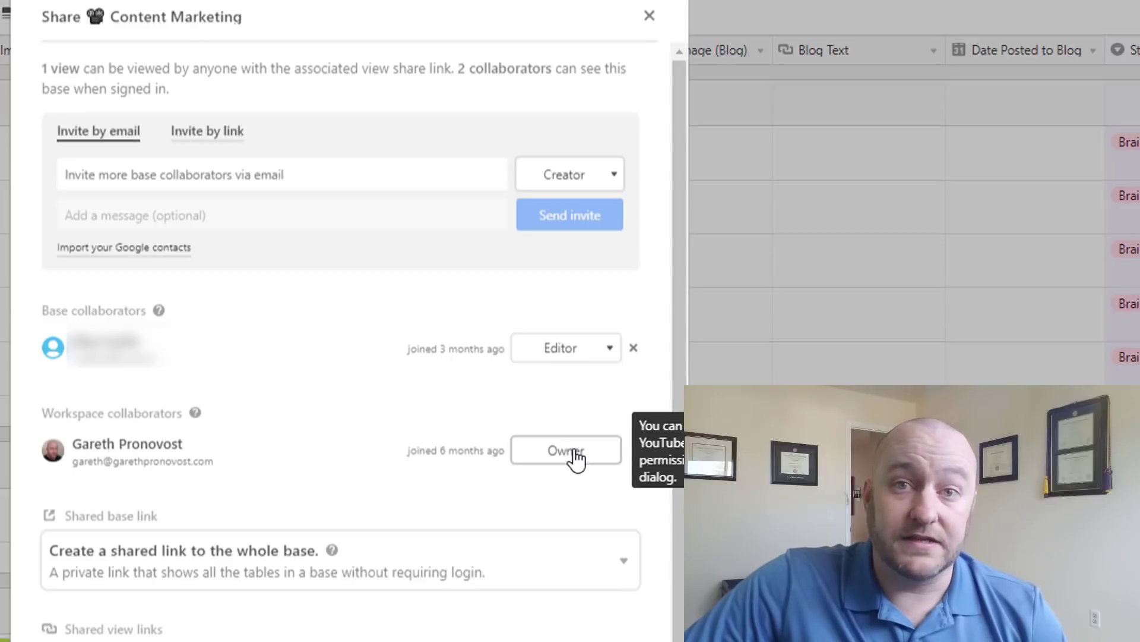
mouse_move(399, 449)
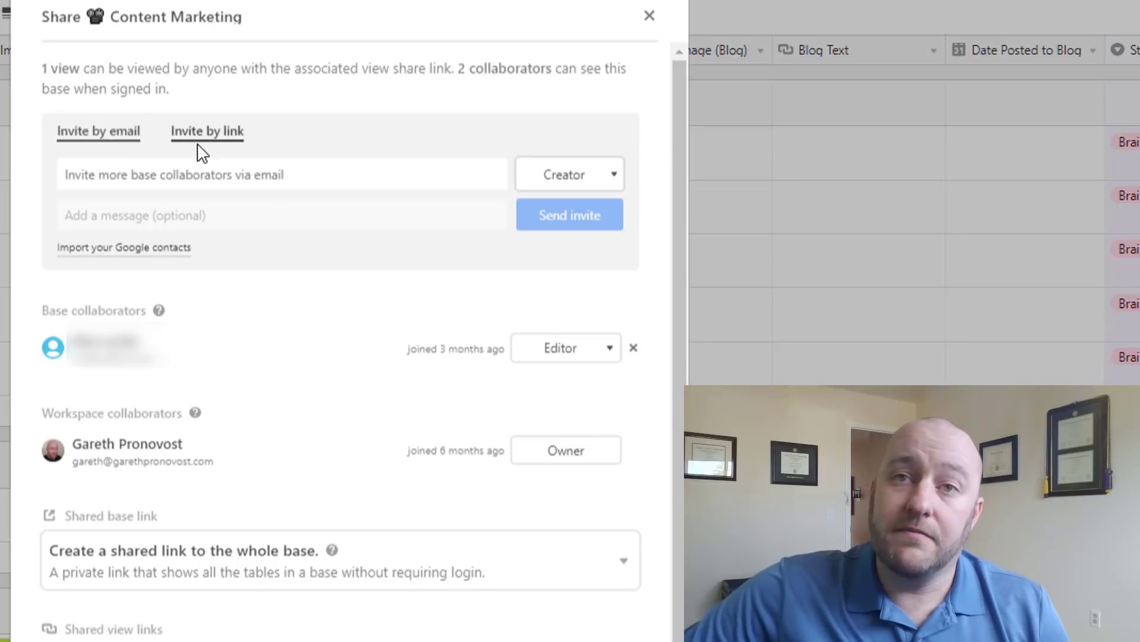
mouse_move(206, 145)
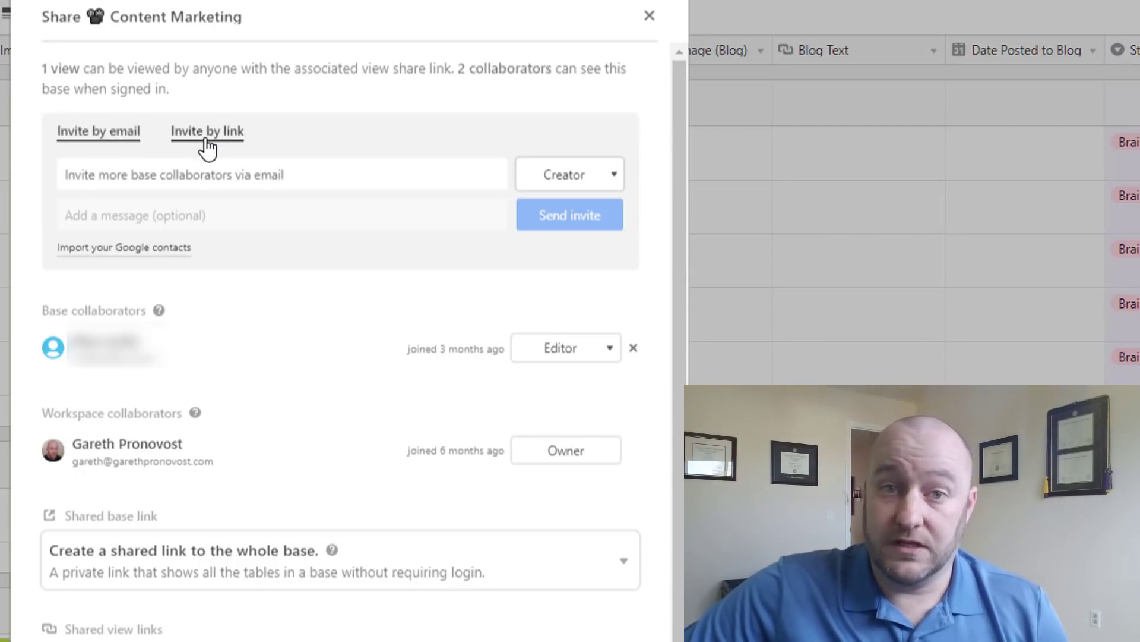
click(283, 174)
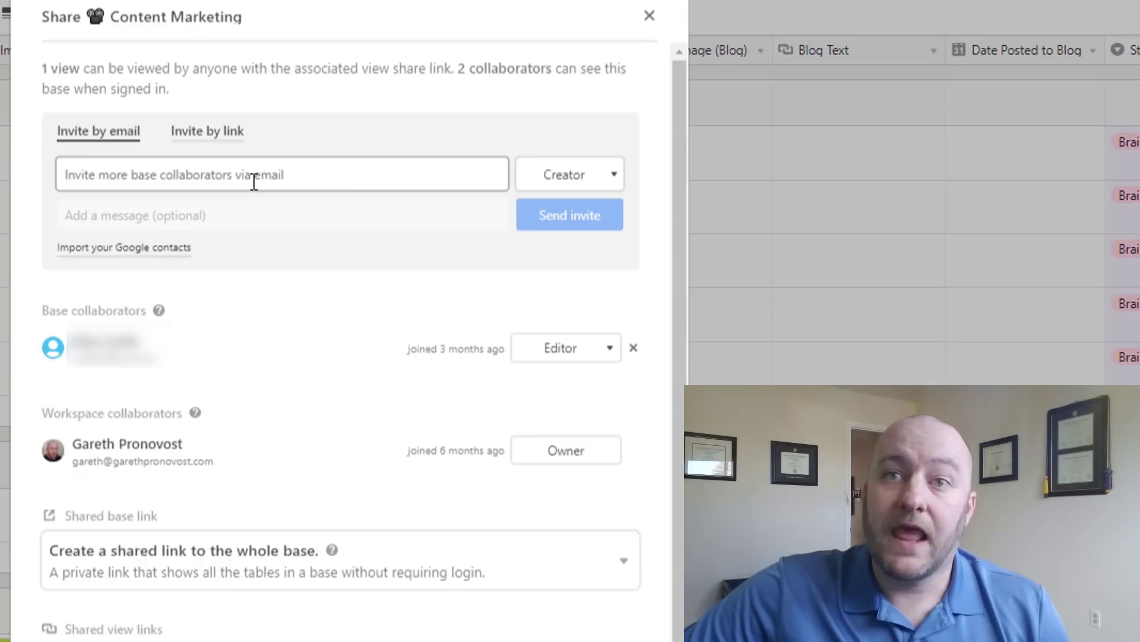
click(569, 175)
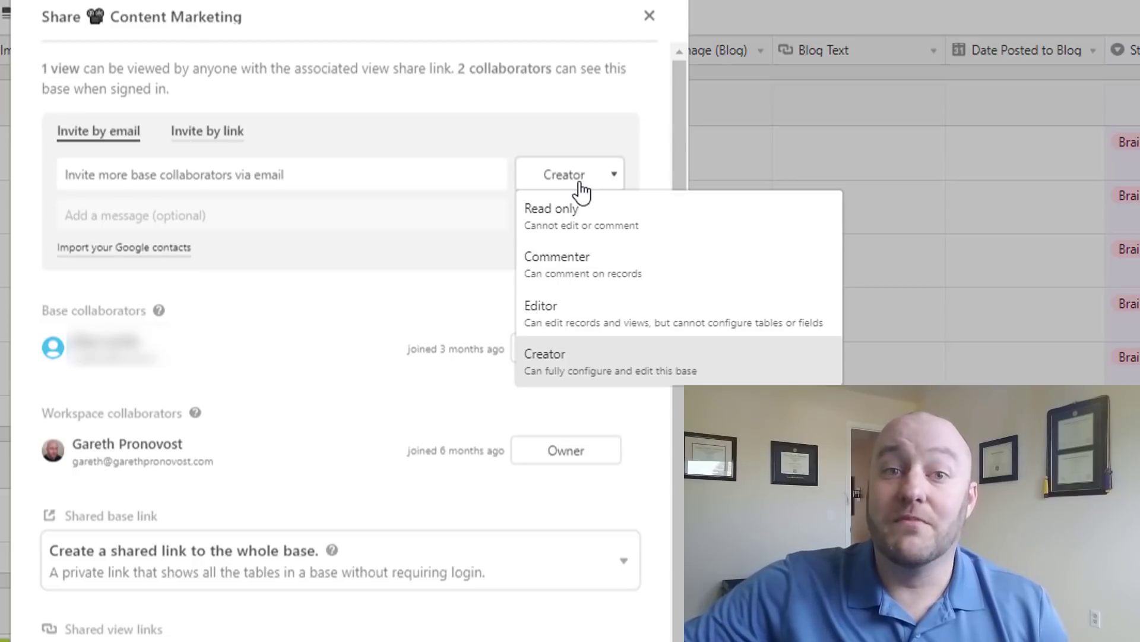
mouse_move(578, 219)
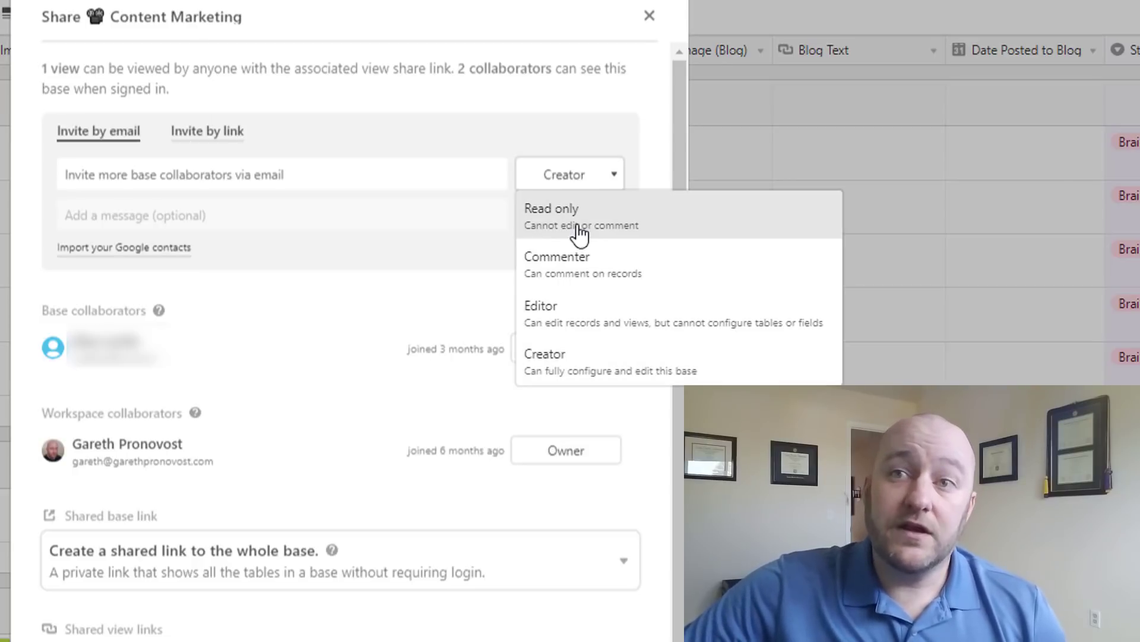
mouse_move(650, 280)
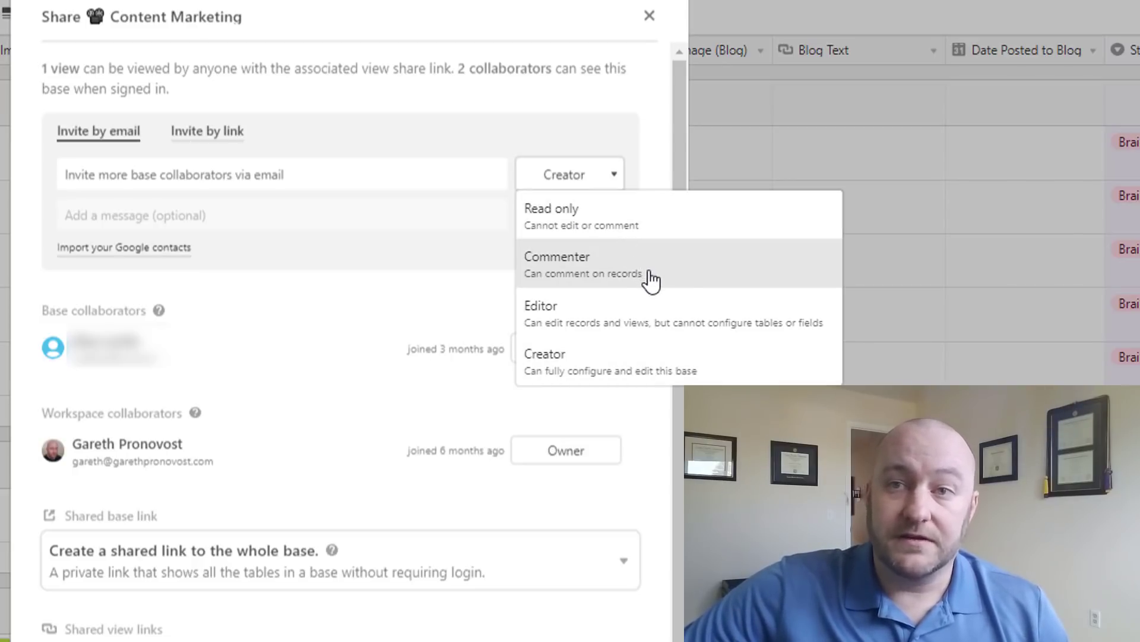
mouse_move(684, 278)
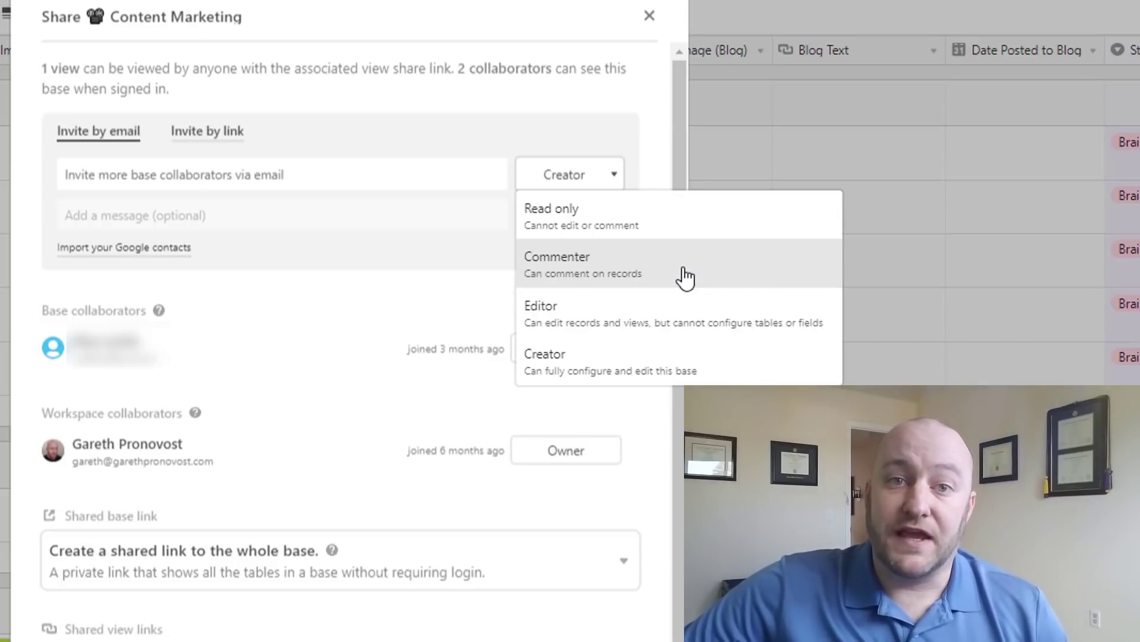
mouse_move(702, 323)
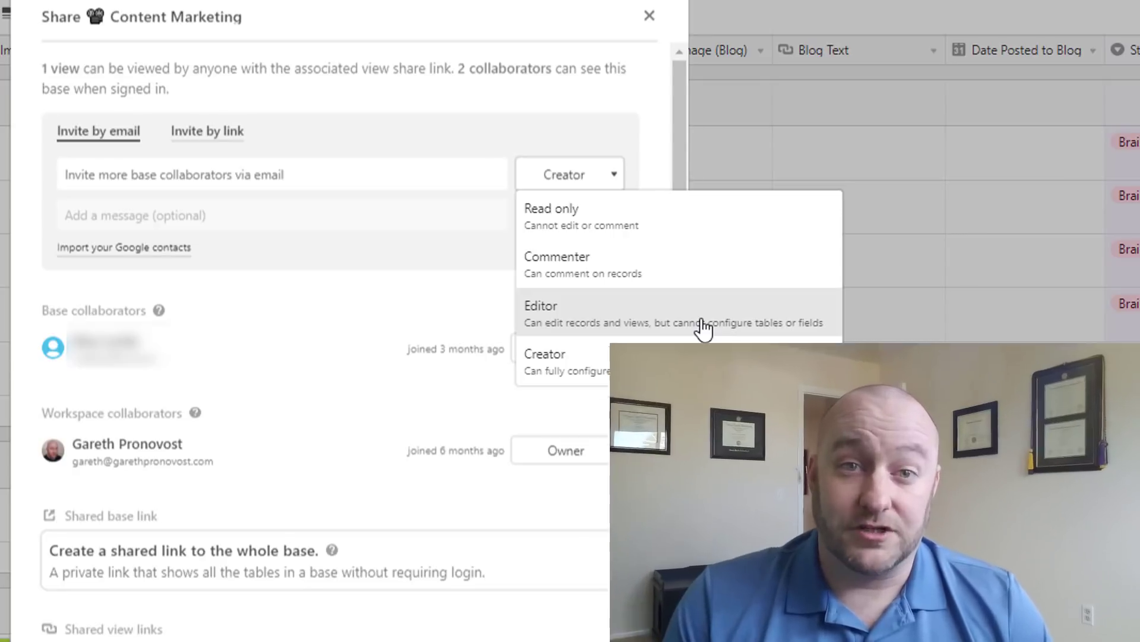
mouse_move(614, 225)
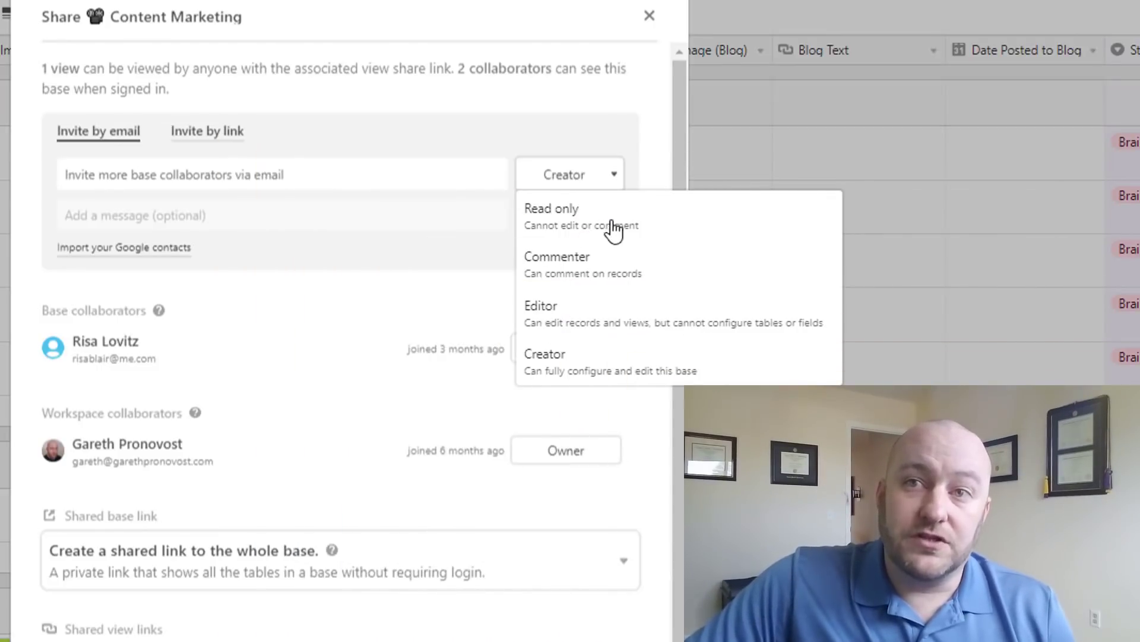
mouse_move(611, 232)
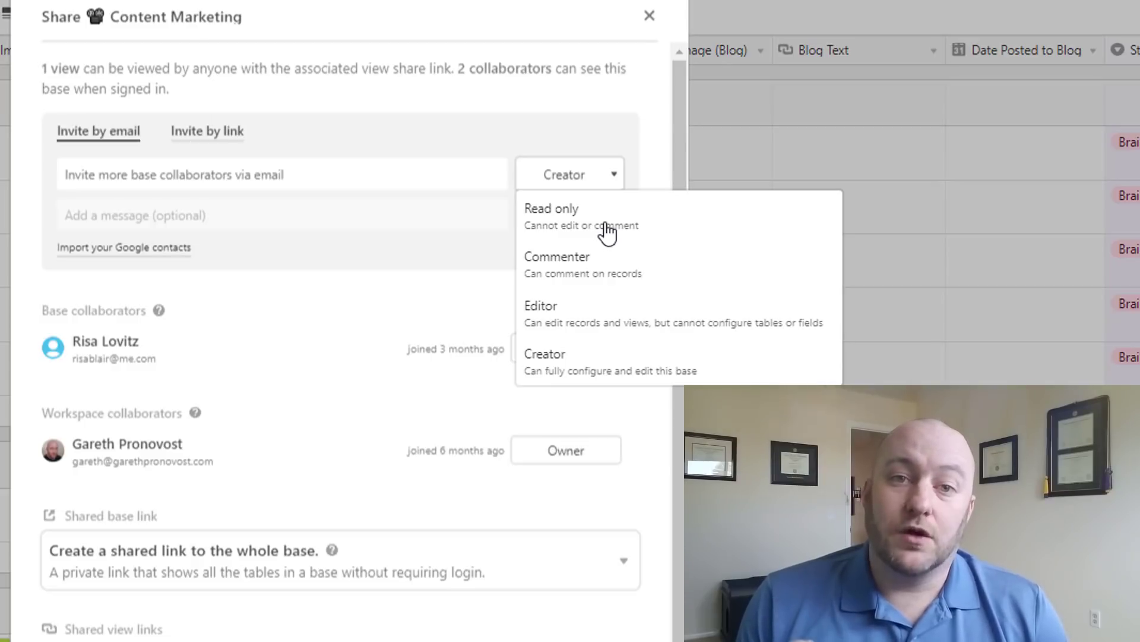
mouse_move(593, 322)
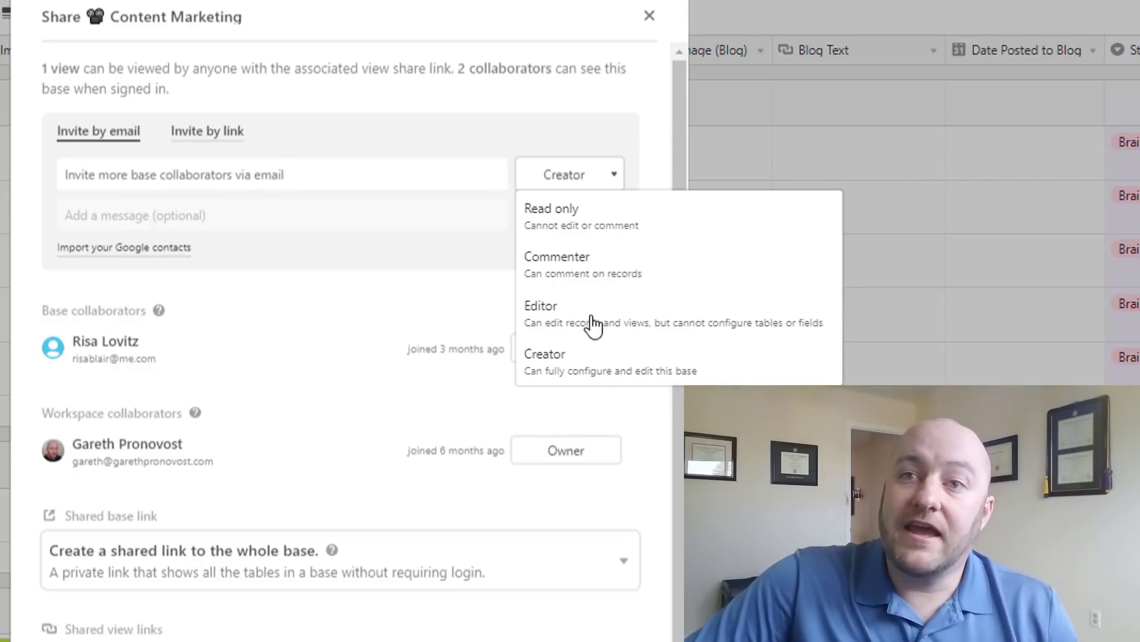
mouse_move(569, 328)
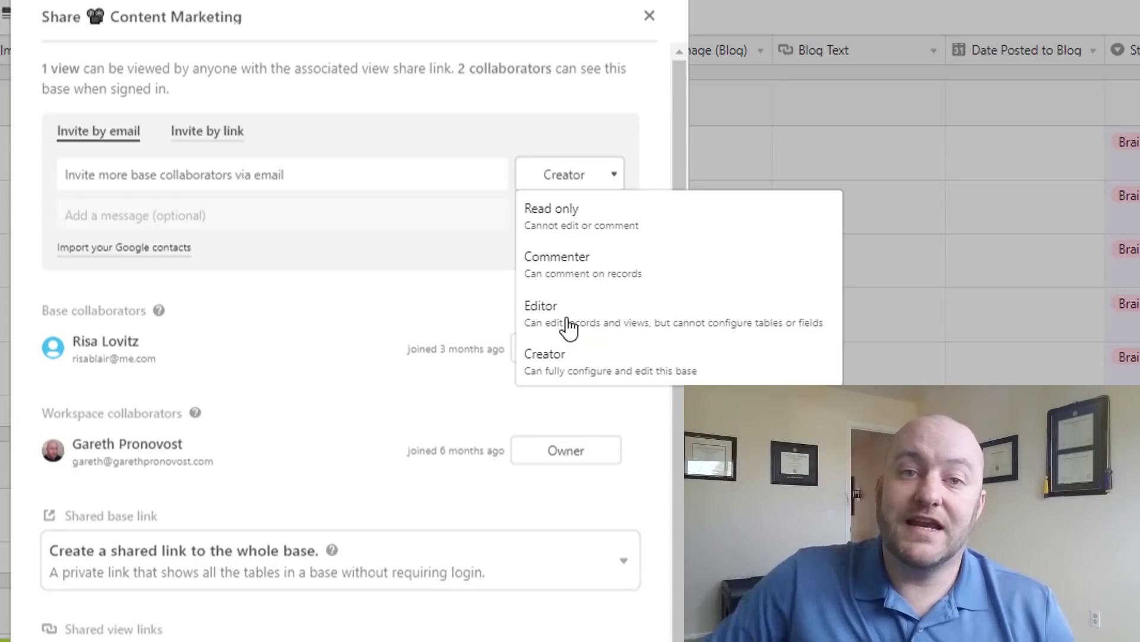